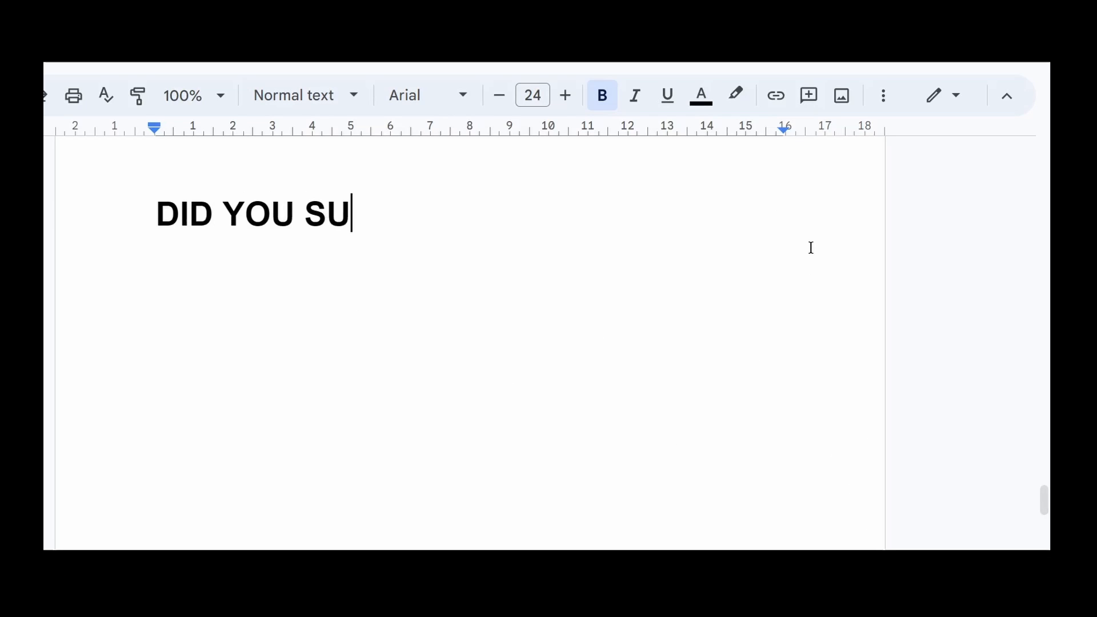
Finish typing the bold heading 'DID YOU SUBSCRIBE YET?' and select the whole line.
text(BSCRIBE YET)
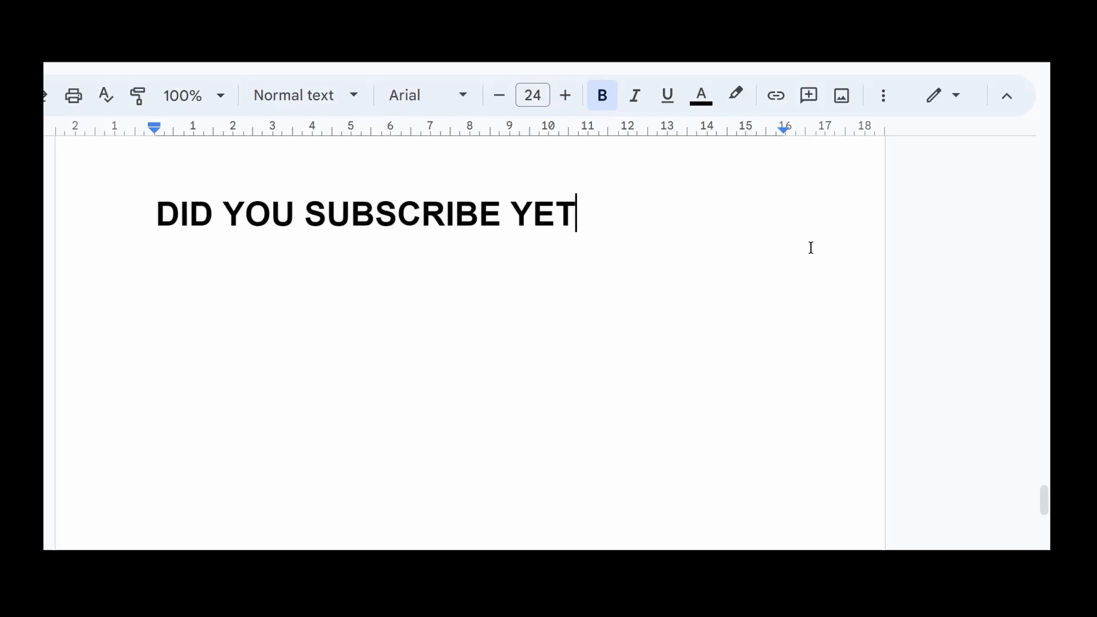
text(?)
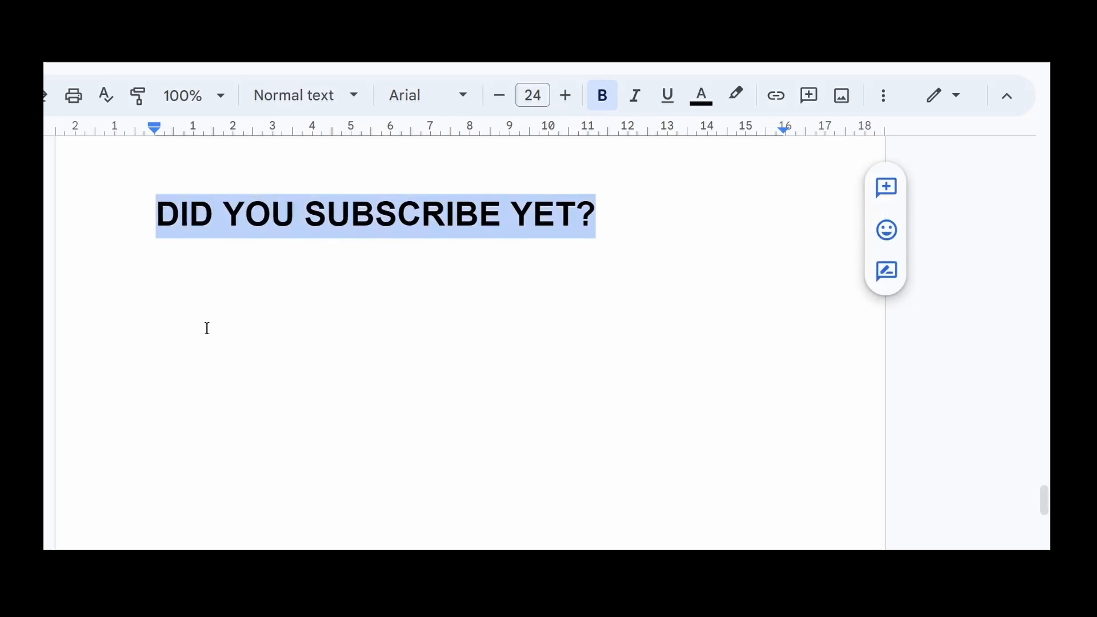
key(ctrl+z)
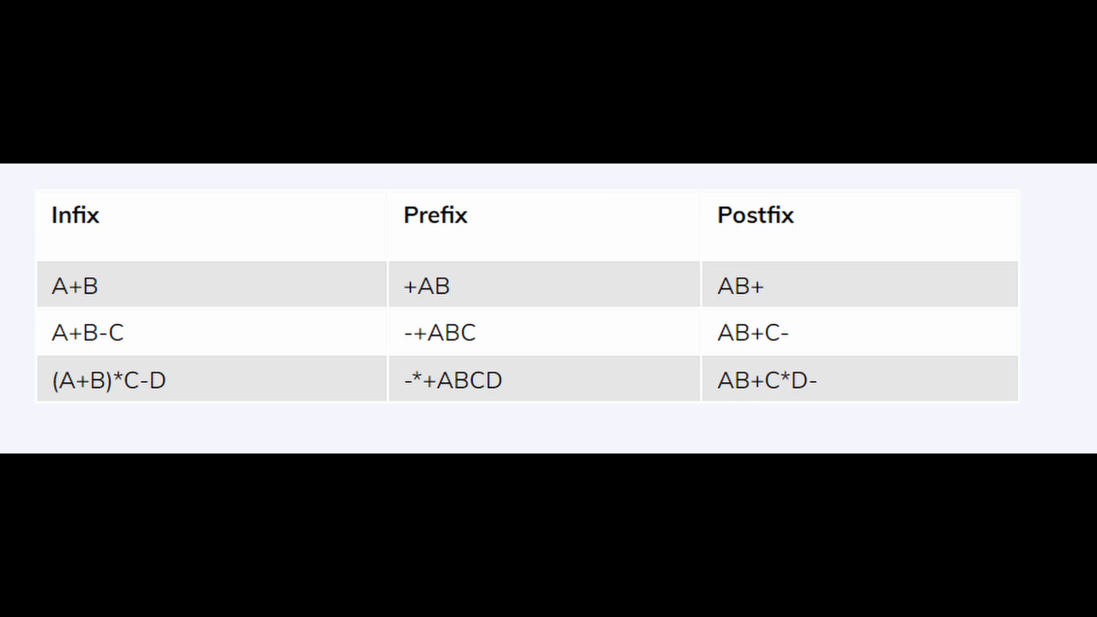
scroll(down, 3)
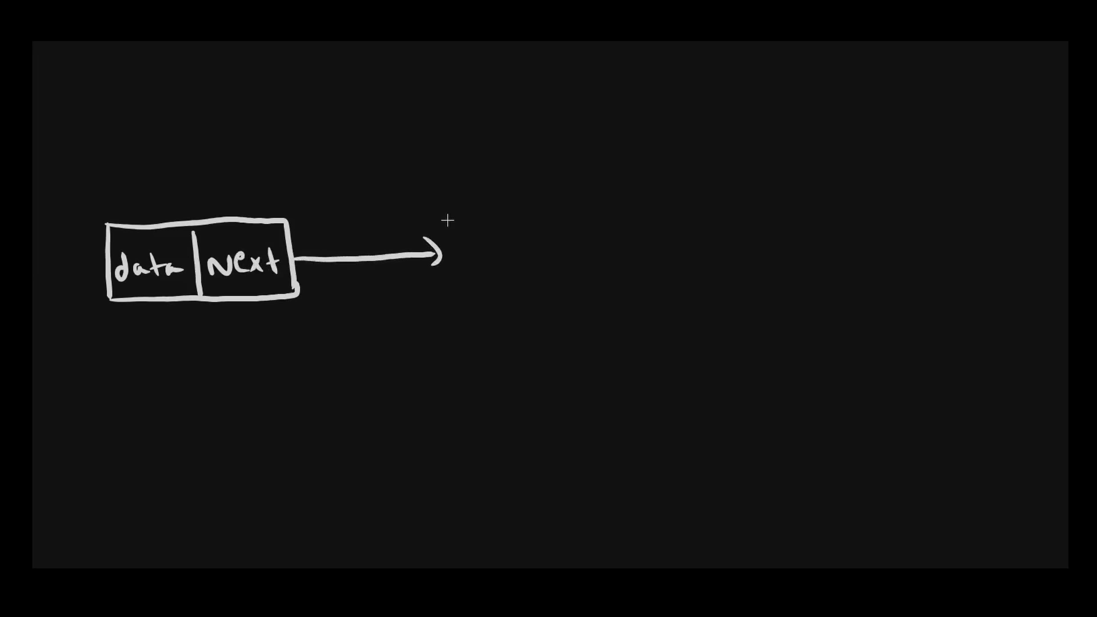
Sketch another data/next node, draw an arrow to the first next field and label it 'the address of the'.
drag(448, 210, 644, 287)
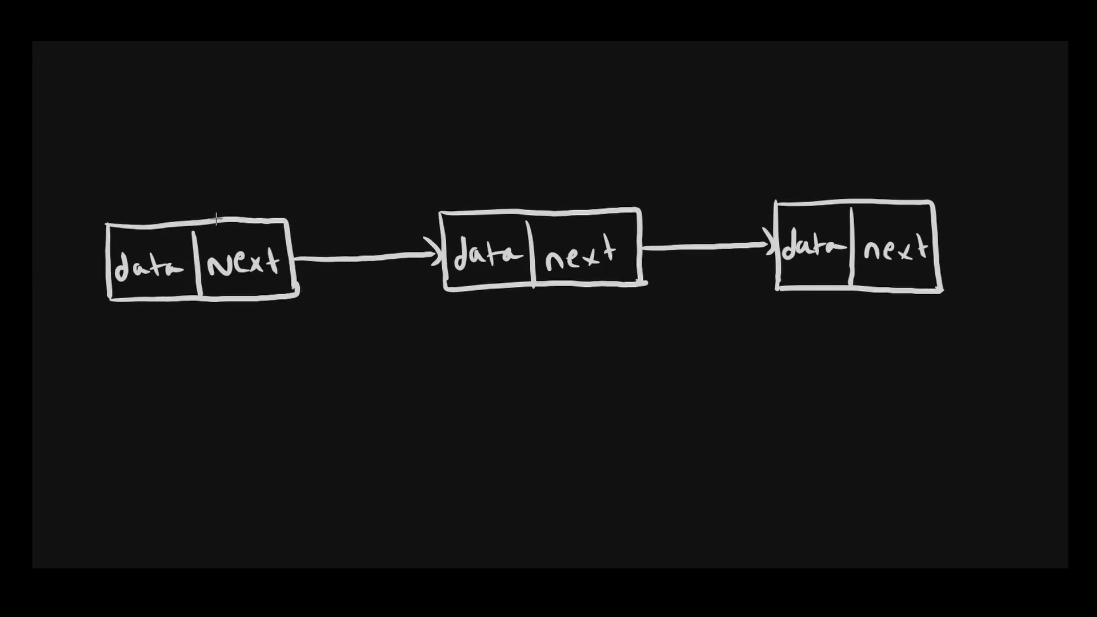
drag(284, 382, 237, 304)
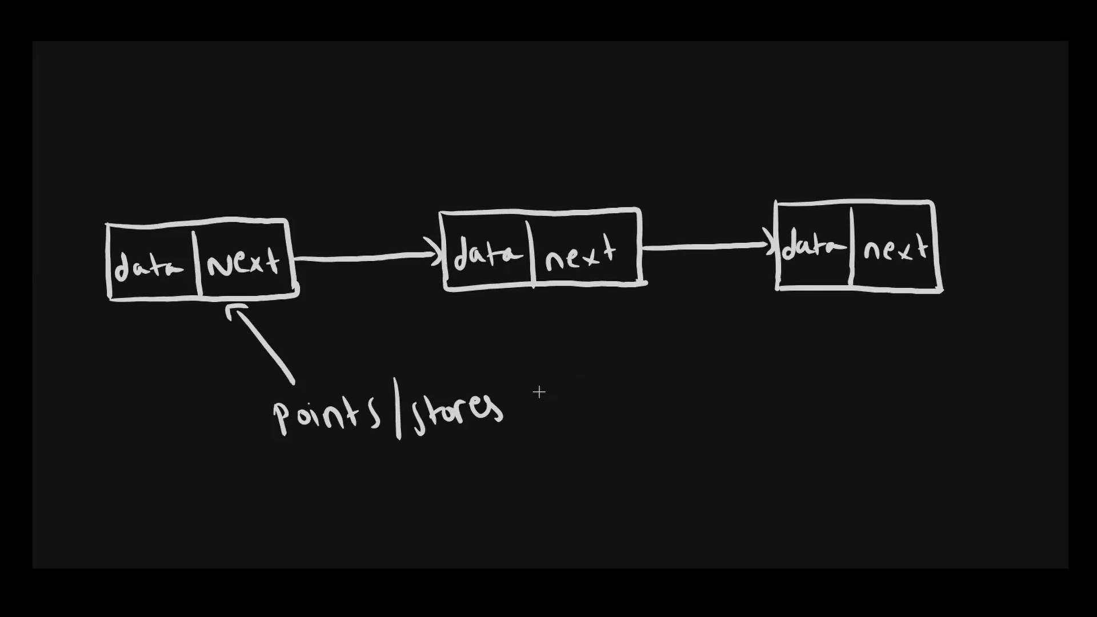
text(the address of the)
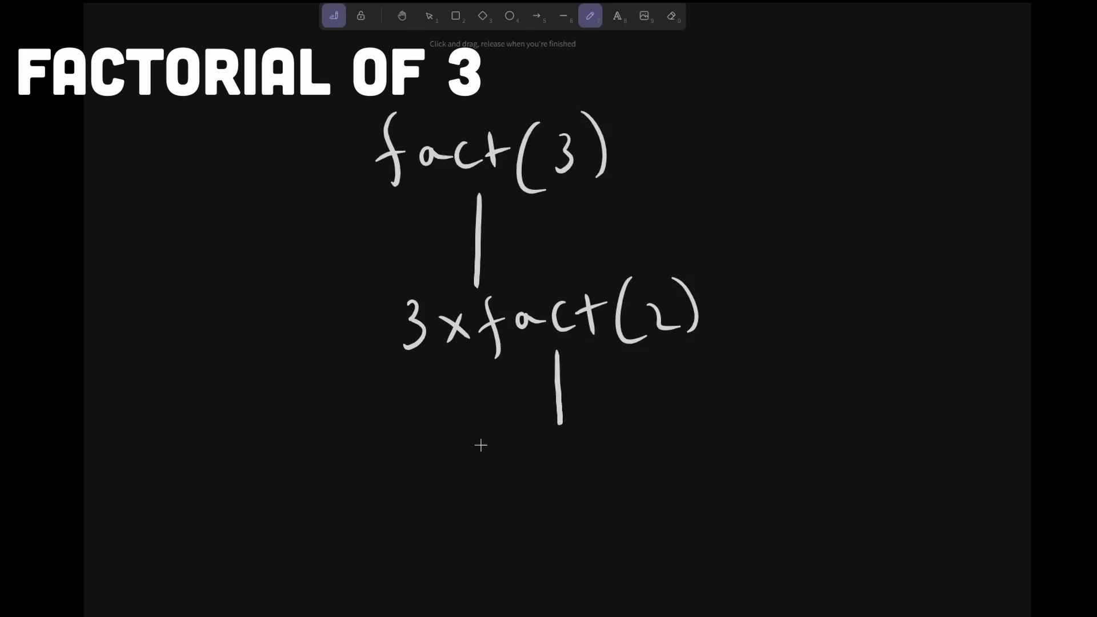
mouse_move(507, 425)
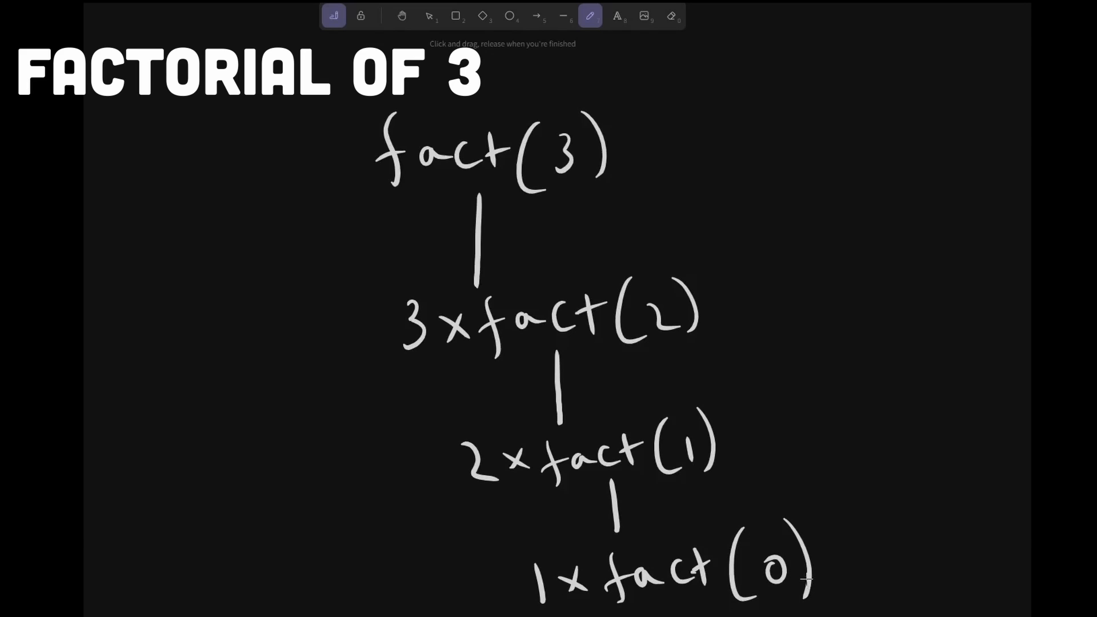
Handwrite the final call 1×fact(0) at the bottom of the recursion tree.
drag(777, 315, 805, 497)
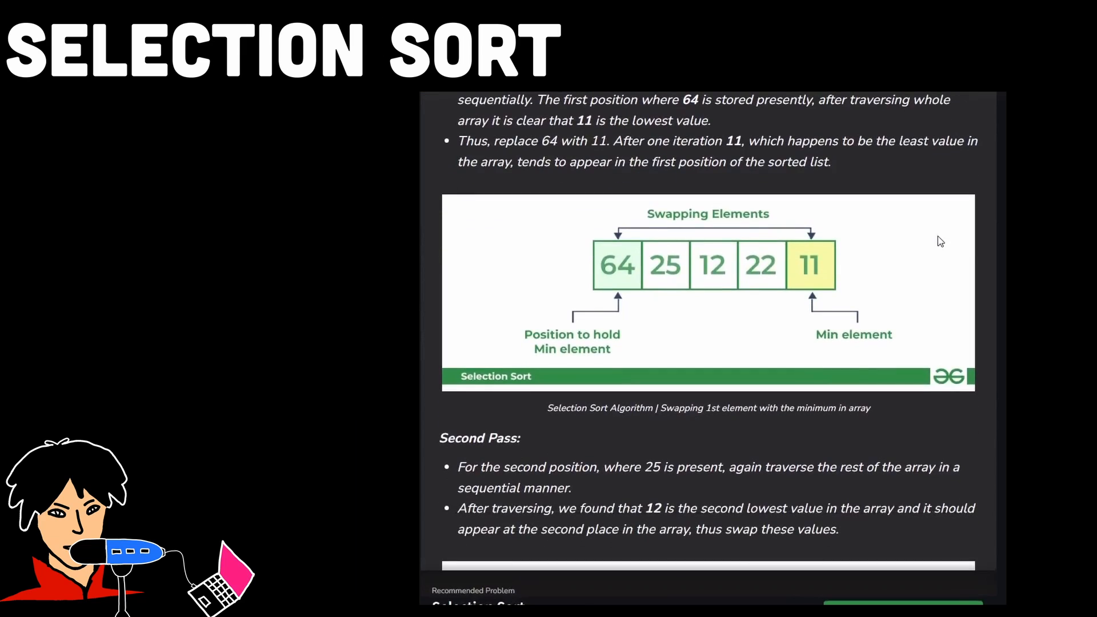
Scroll the Selection Sort article down to the Fifth Pass showing the sorted array 11, 12, 22, 25, 64.
scroll(down, 3)
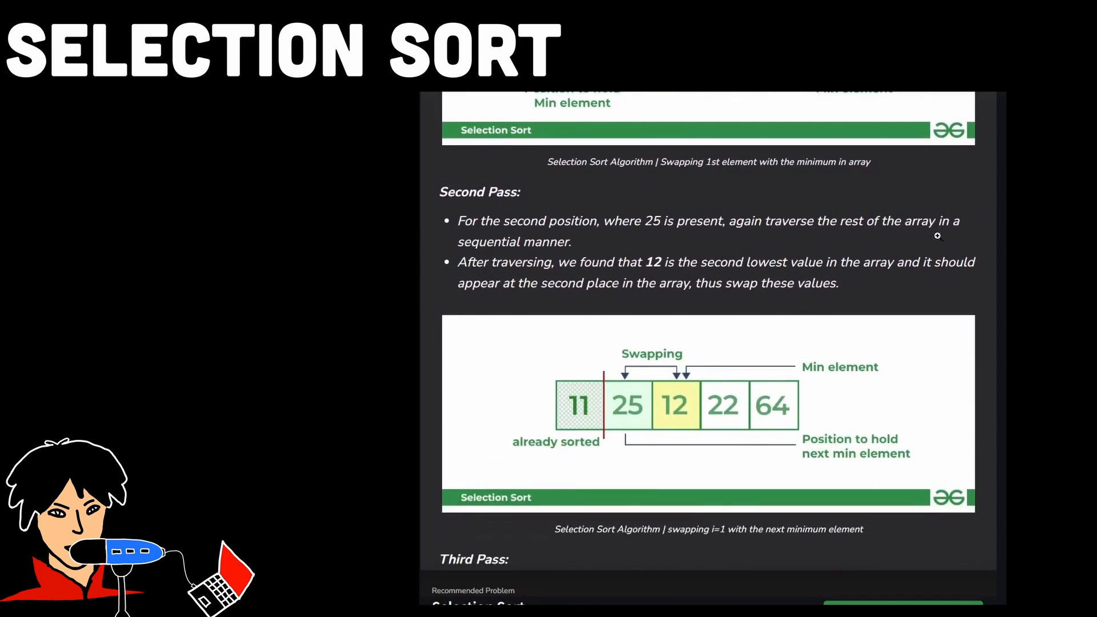
scroll(down, 3)
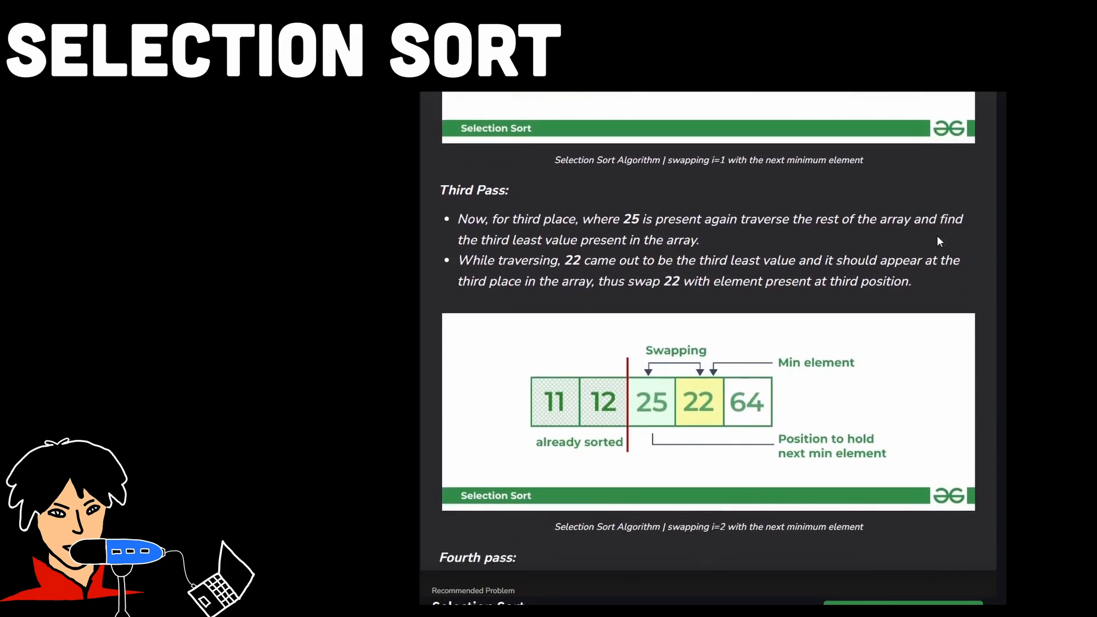
scroll(down, 3)
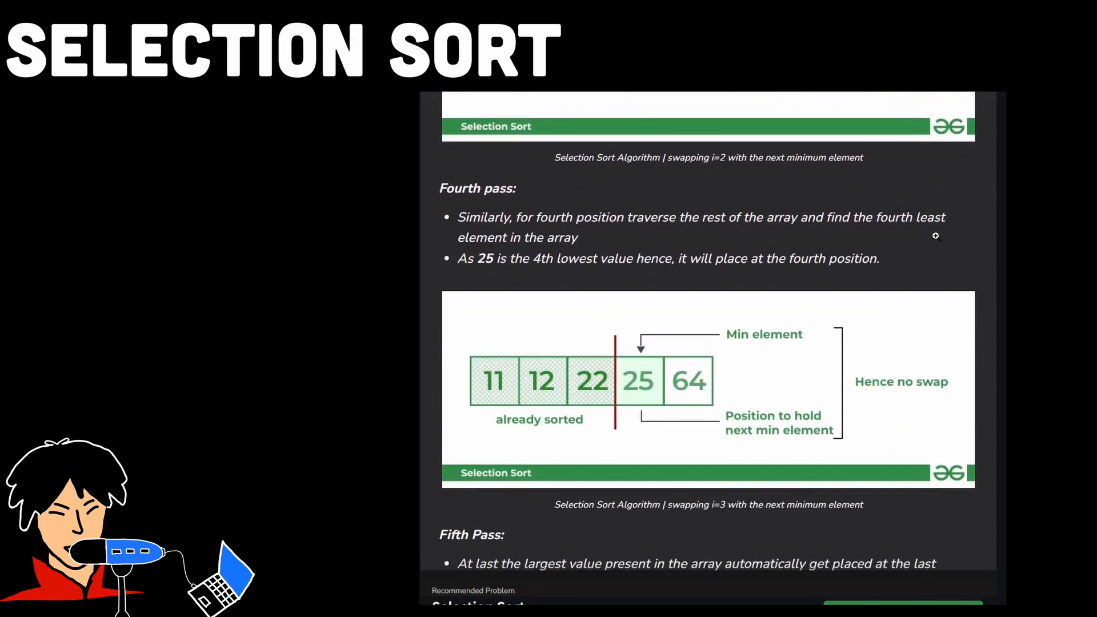
scroll(down, 3)
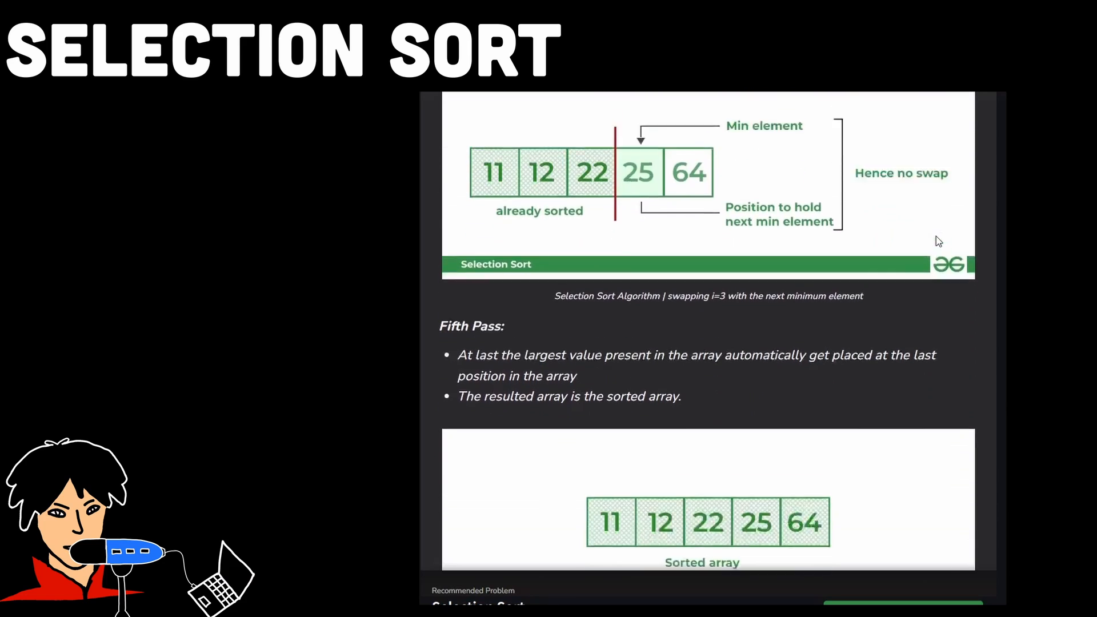
scroll(down, 3)
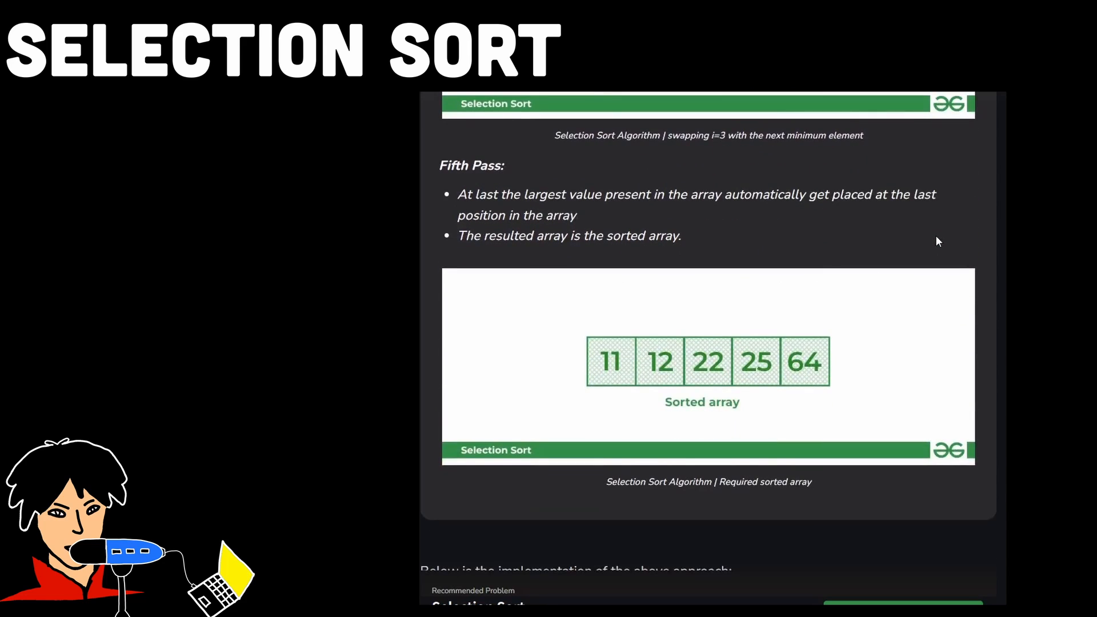